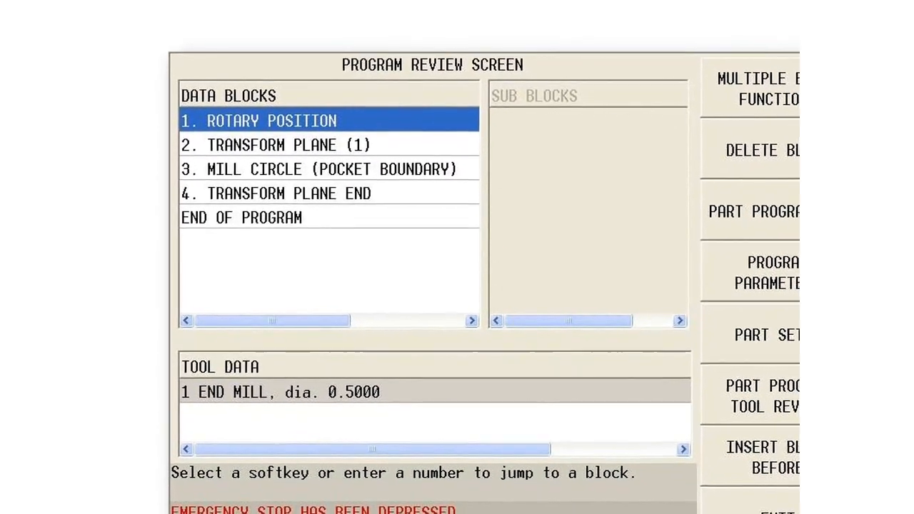
- Open block 1, ROTARY POSITION, showing A angle 90 with transform part zero enabled
double_click(260, 120)
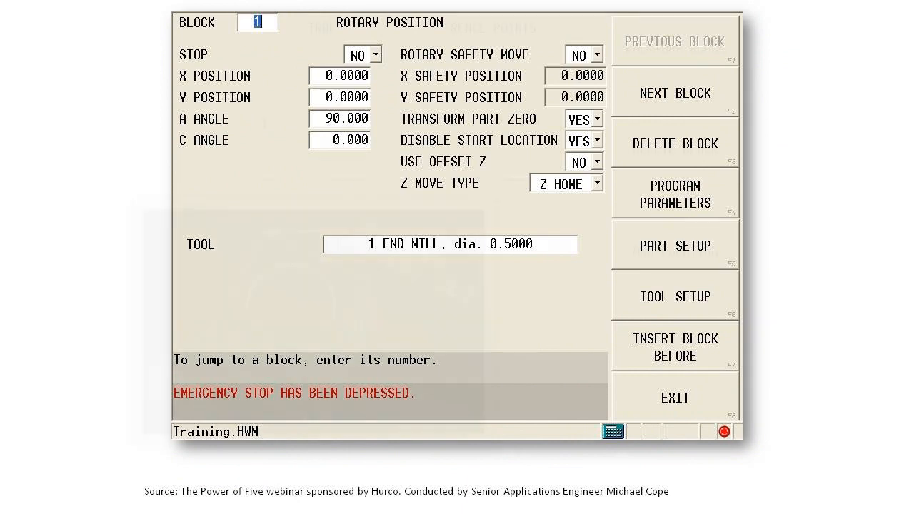
- Advance to block 3, MILL CIRCLE pocket boundary, radius 3.0000 at X 4, Y 4, depth -0.5
left_click(674, 91)
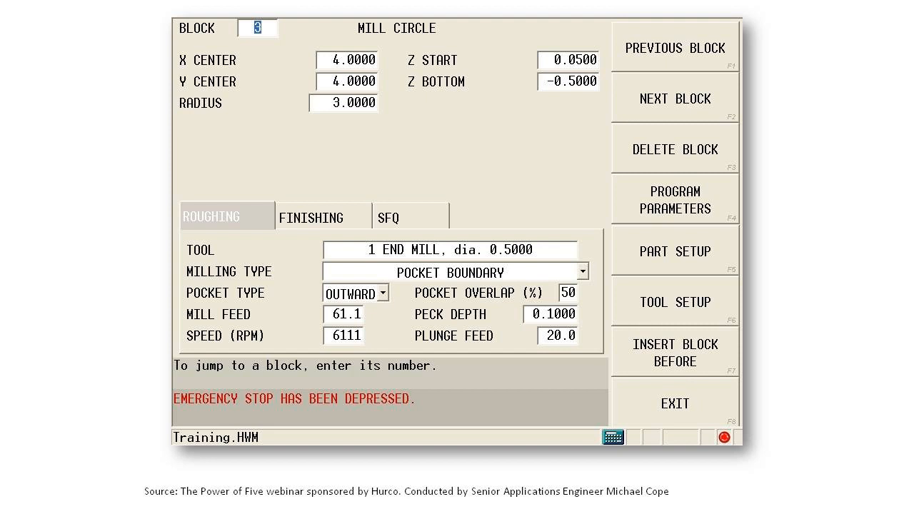
- Return to the ROTARY POSITION block reading A angle 90.000 and C angle 90.000
left_click(674, 98)
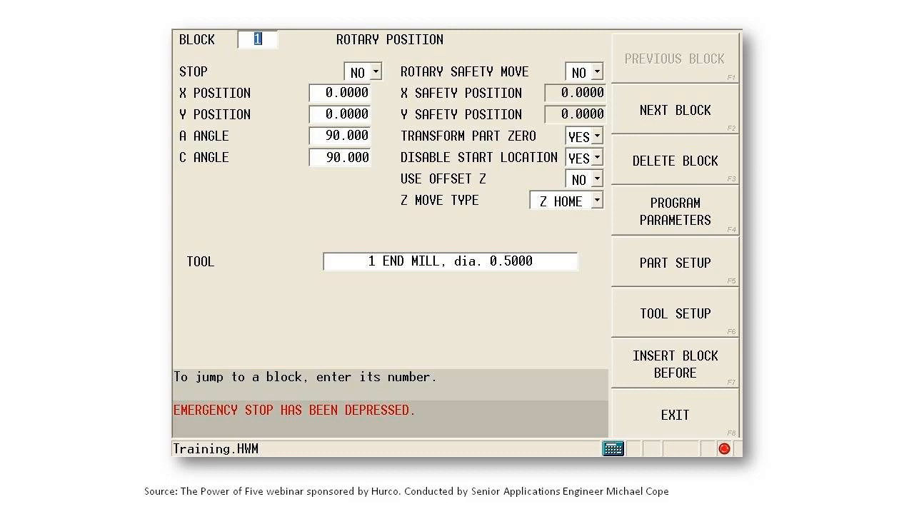
- Advance to block 2, TRANSFORM PLANE reference point 1 at X 8, Y 8, Z 0
left_click(674, 108)
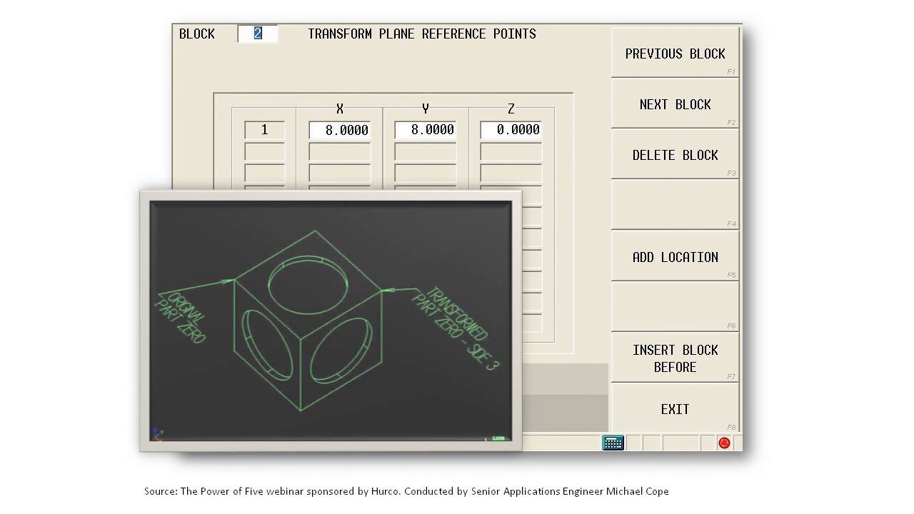